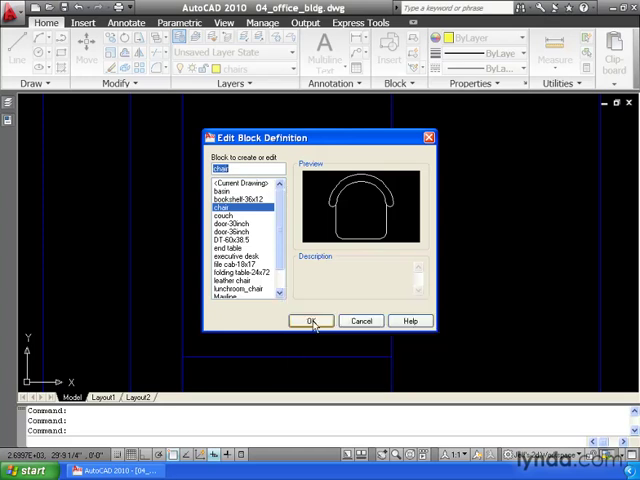
# - Open the chair block in the Block Editor from the Edit Block Definition dialog
pyautogui.click(312, 320)
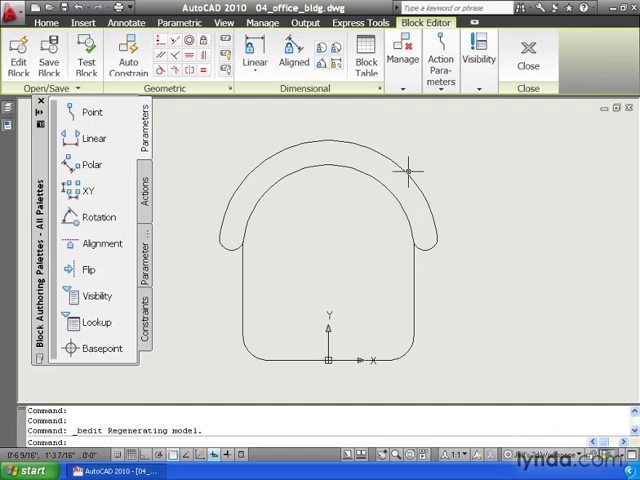
pyautogui.moveTo(410, 172)
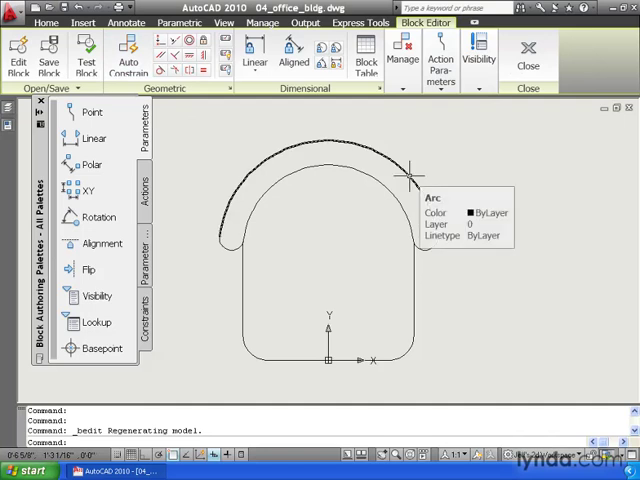
pyautogui.click(410, 172)
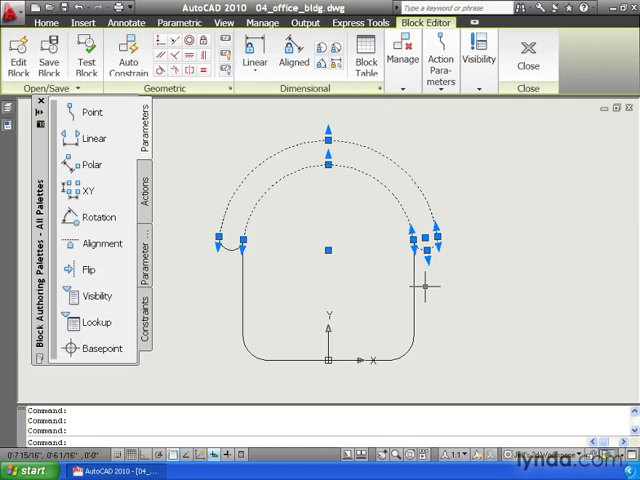
pyautogui.press('Escape')
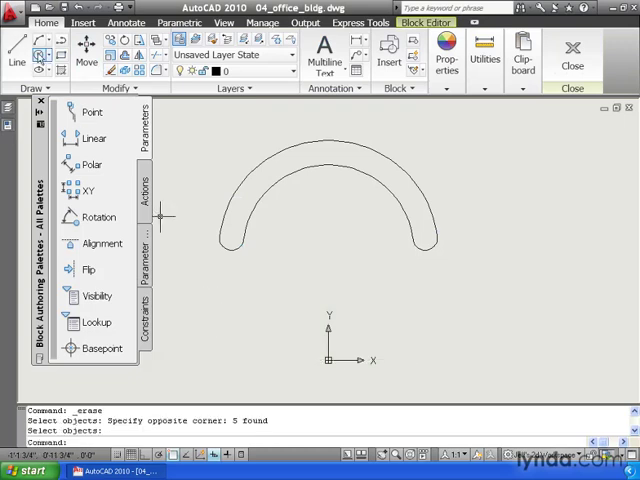
# - Start the Circle tool to draw the new round seat beneath the backrest
pyautogui.click(36, 52)
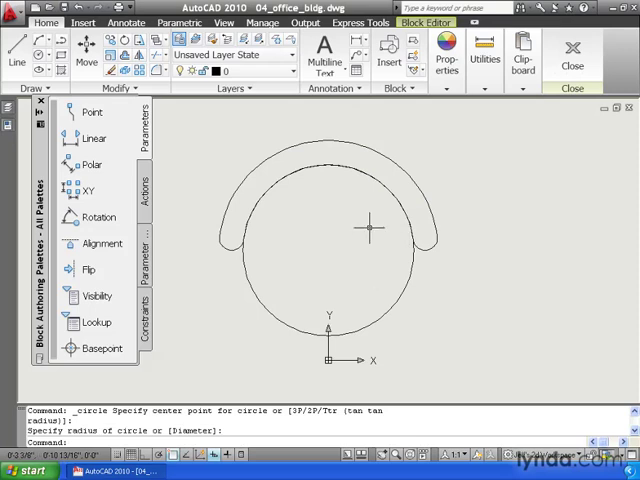
pyautogui.moveTo(365, 228)
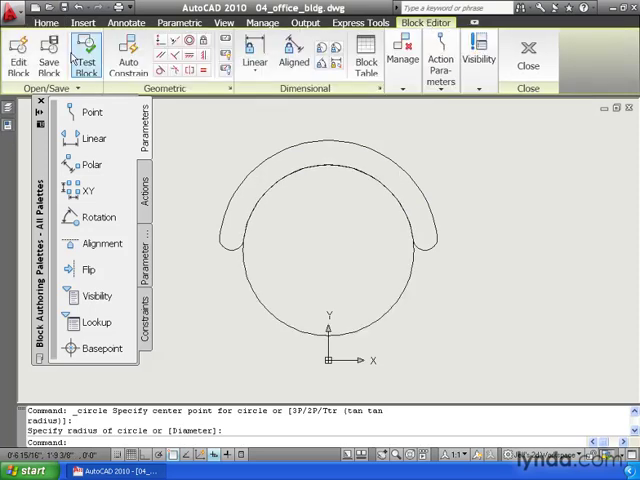
# - Save the chair block with its new round seat via Save Block
pyautogui.click(50, 55)
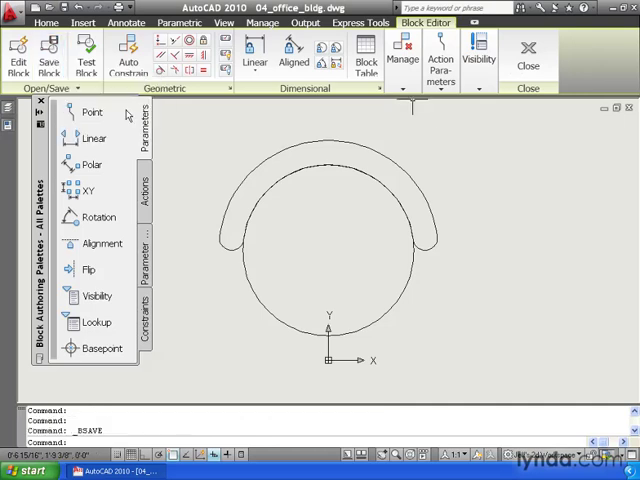